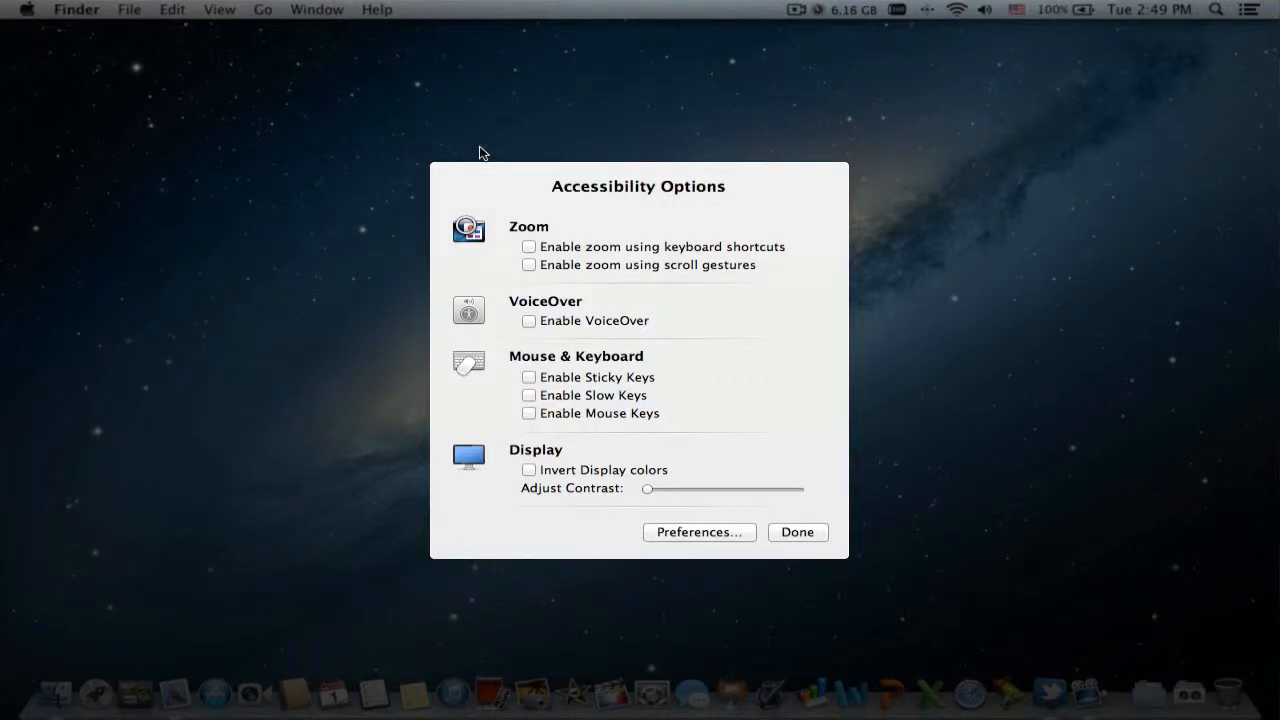
mouse_move(536, 290)
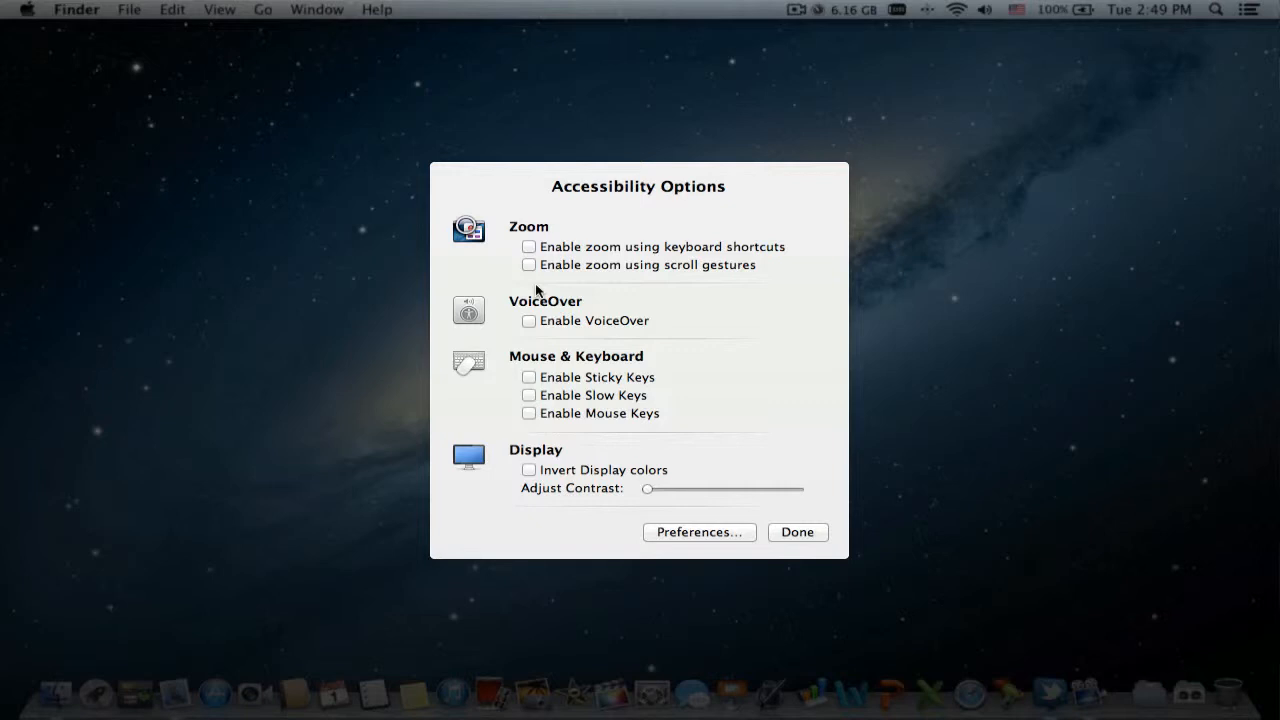
mouse_move(532, 278)
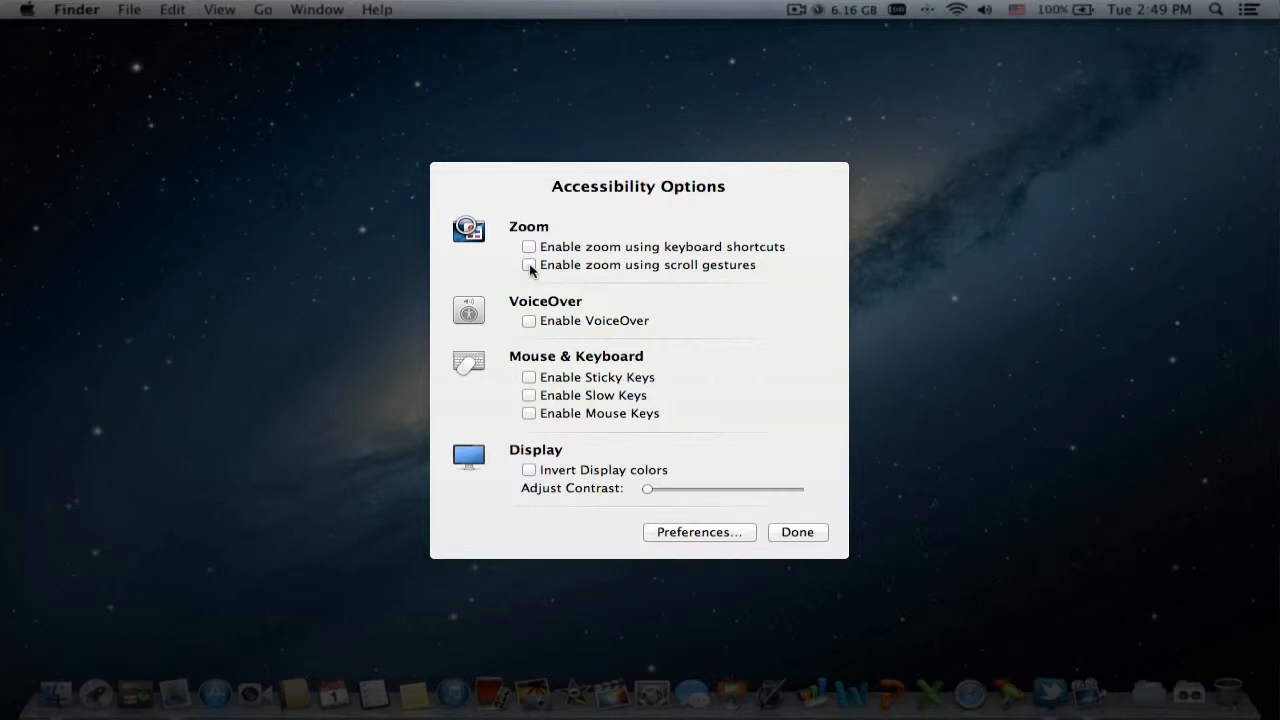
Step: Enable zoom using scroll gestures and dismiss Accessibility Options to return to the desktop
left_click(528, 264)
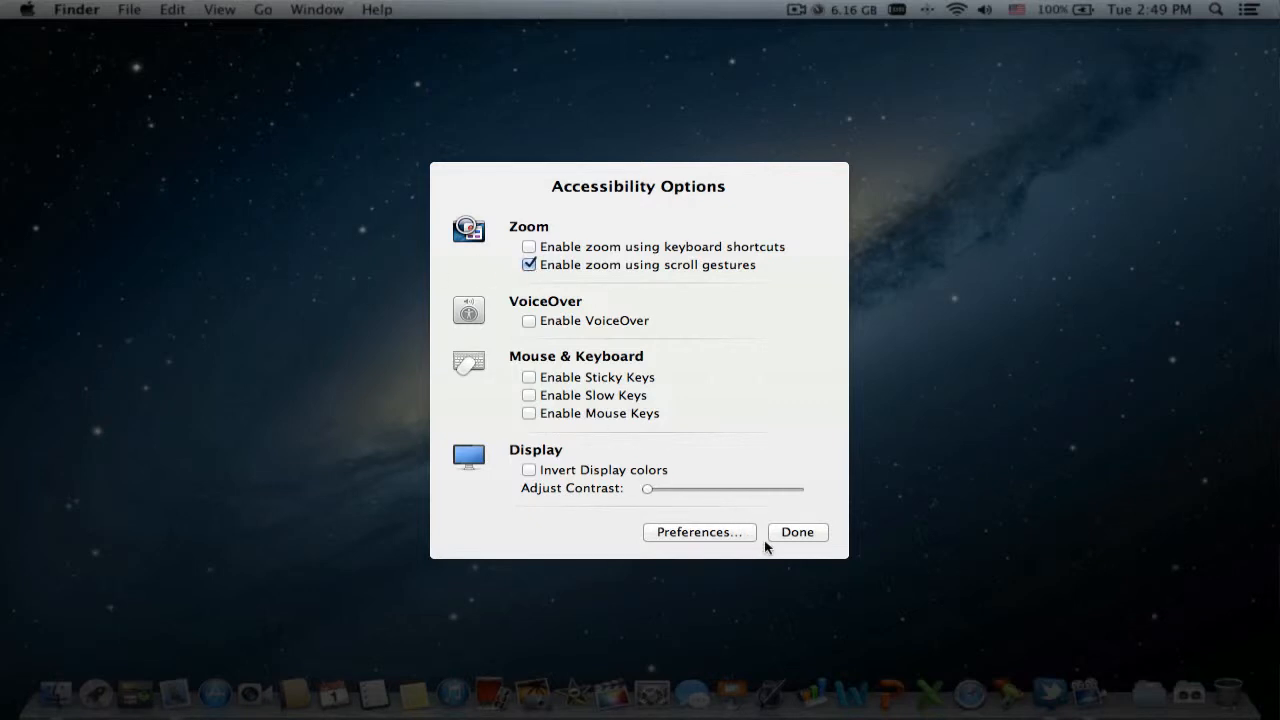
left_click(796, 532)
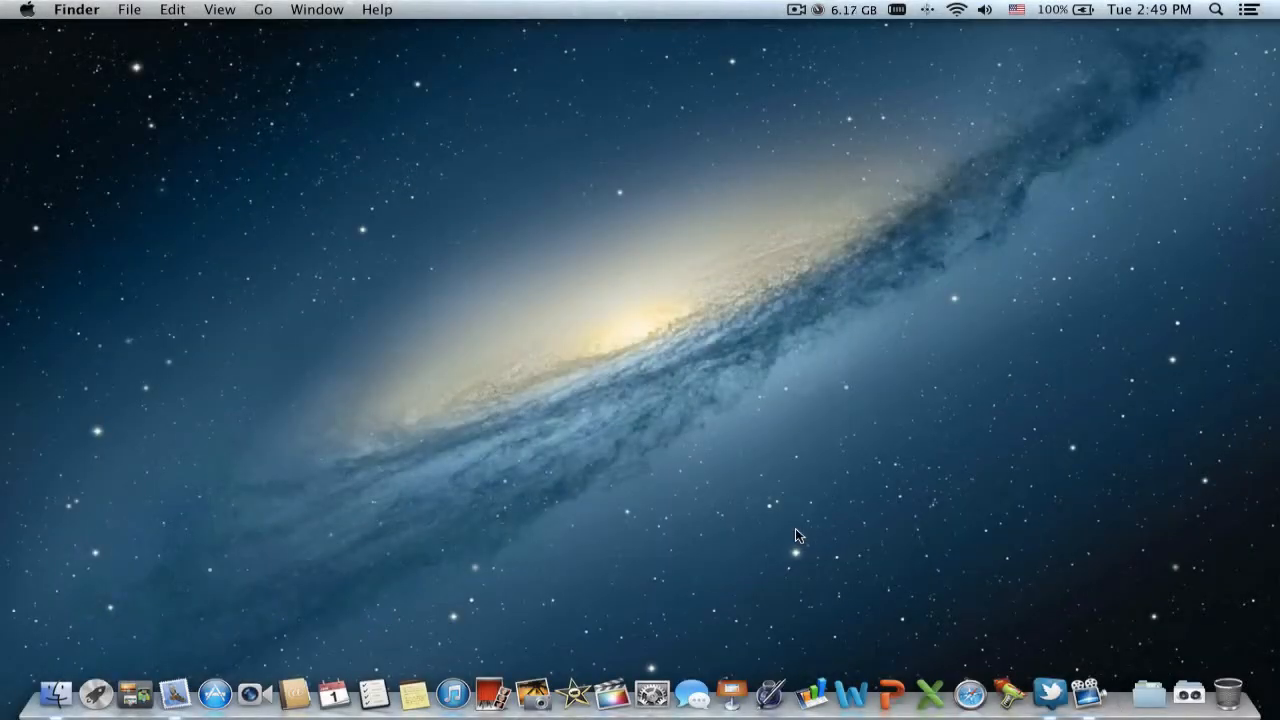